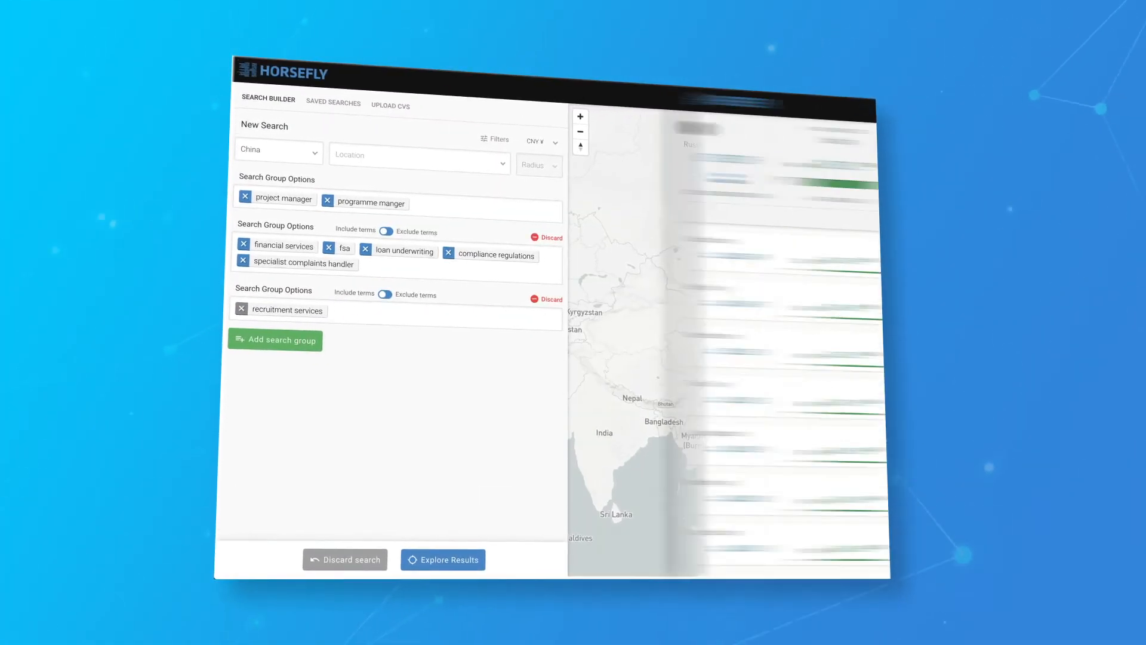
Step: Explore United Kingdom results by region (529,836 candidates, 2,508 adverts) and show the regional density map
{"action": "left_click", "coordinate": [442, 559]}
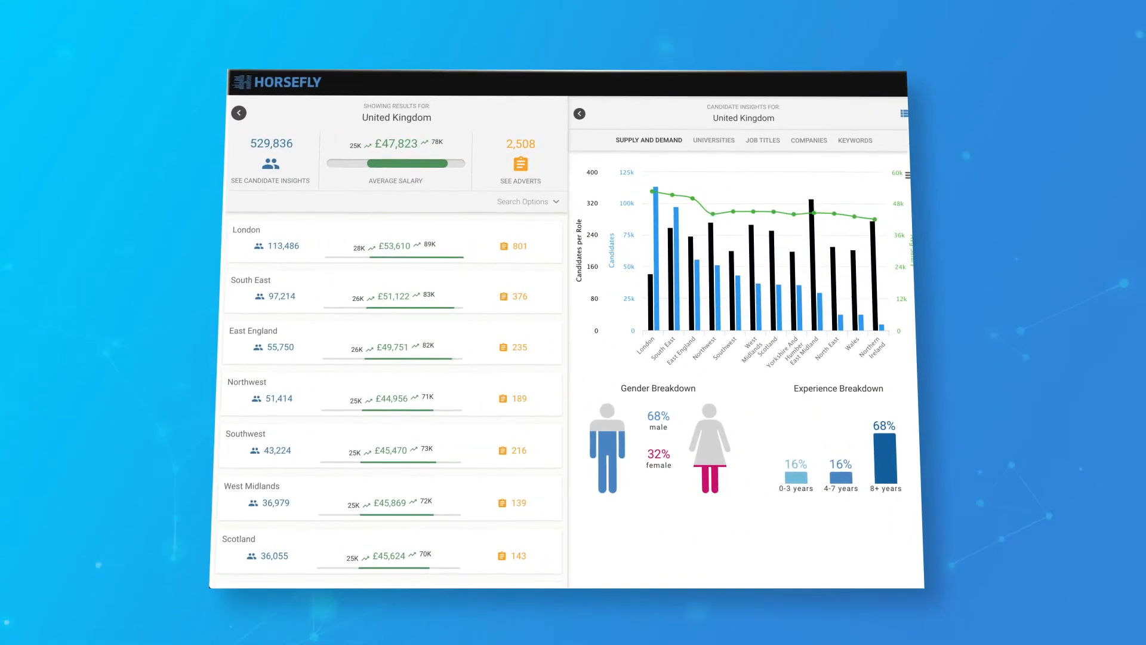
{"action": "left_click", "coordinate": [904, 115]}
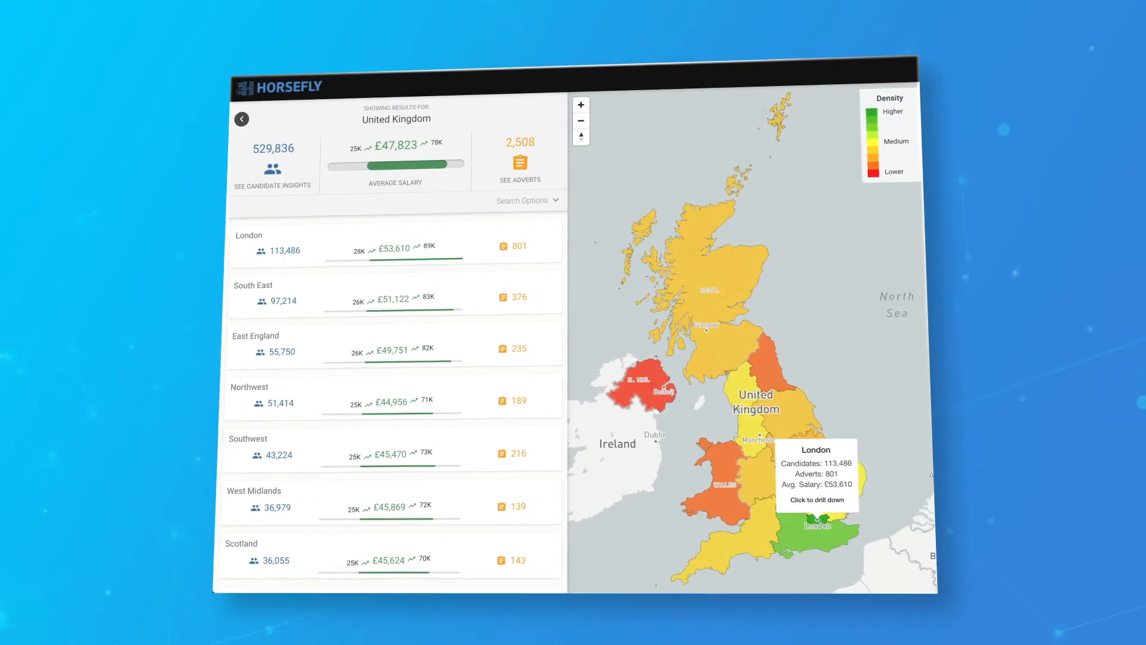